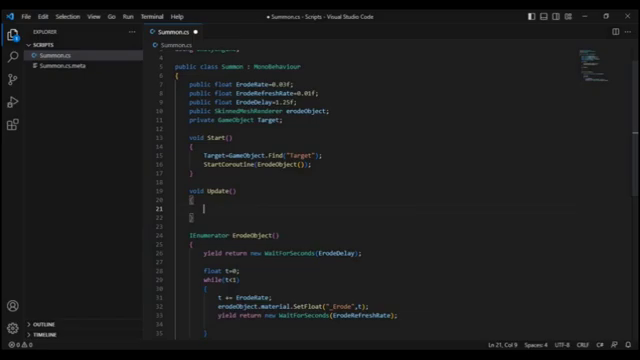
{"action": "type", "text": "transform.LookAt(Target.transform("}
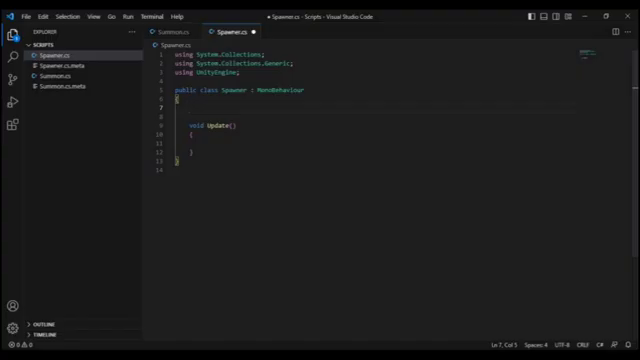
{"action": "type", "text": "public GameObject TigerVFX"}
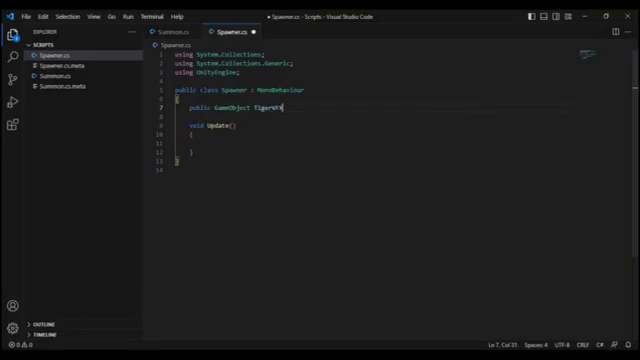
{"action": "type", "text": "if(Input.GetKeyD"}
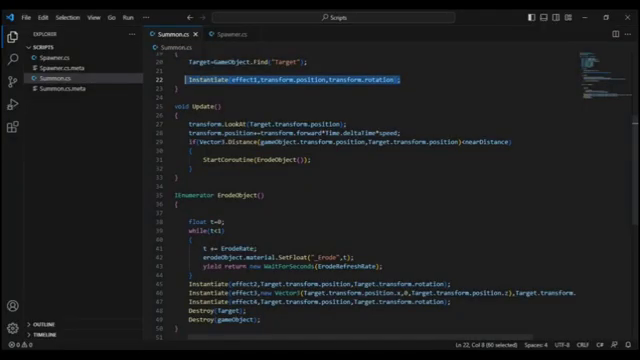
{"action": "scroll", "scroll_direction": "down", "scroll_amount": 3}
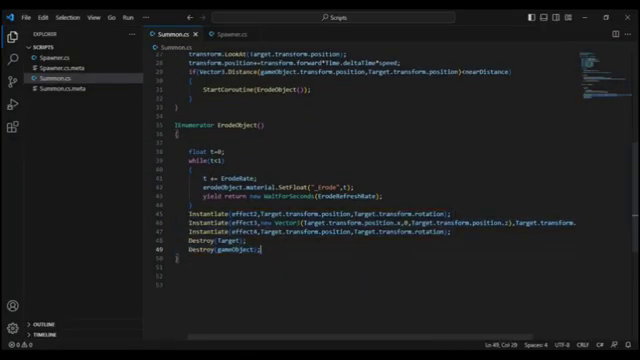